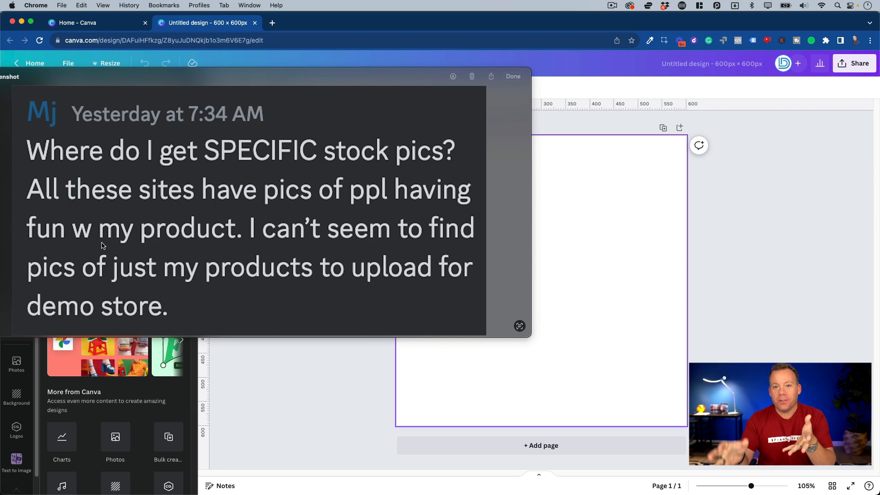
{"action": "mouse_move", "coordinate": [126, 87]}
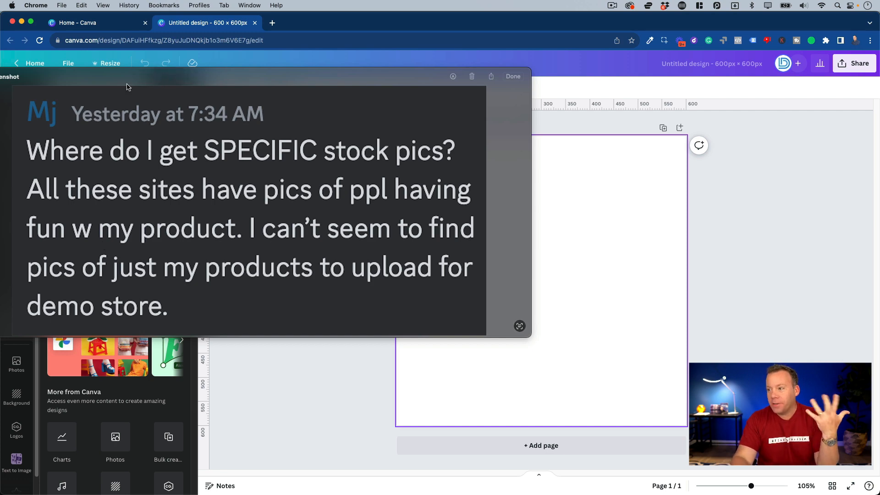
Close the screenshot overlay to return to the blank 600×600 design
{"action": "left_click", "coordinate": [512, 77]}
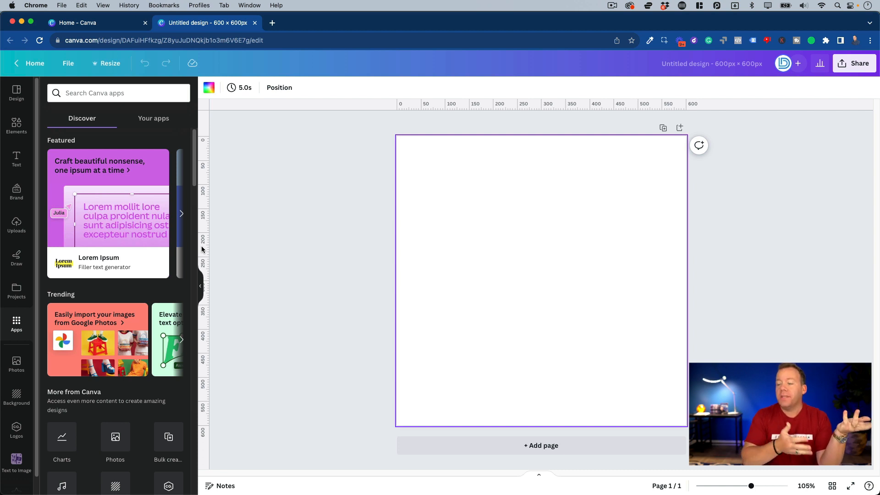
Search the Canva apps library for 'text to image'
{"action": "left_click", "coordinate": [16, 92]}
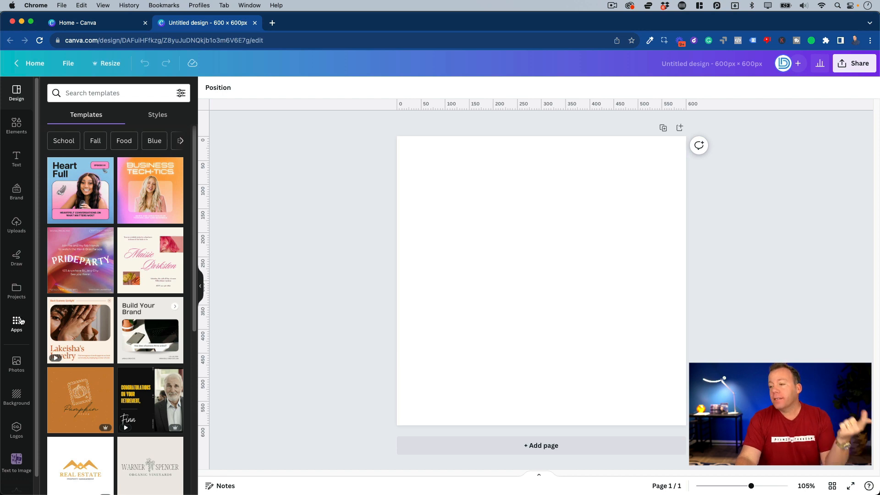
{"action": "mouse_move", "coordinate": [21, 338]}
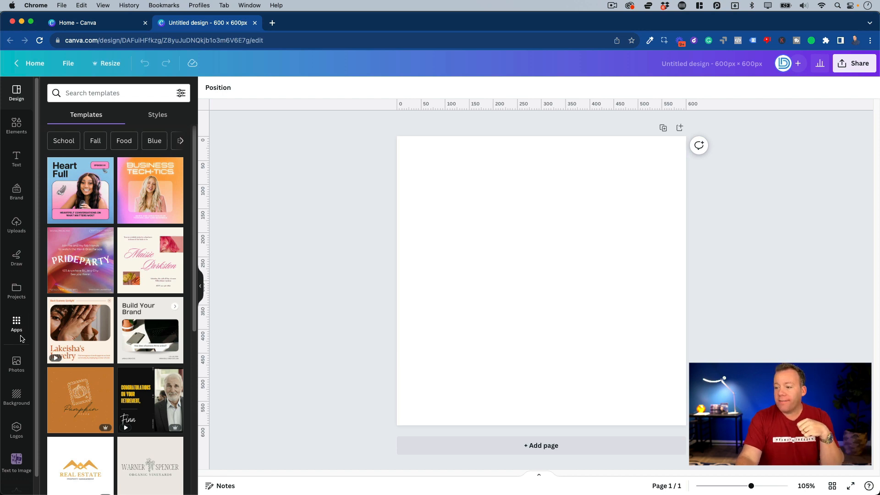
{"action": "left_click", "coordinate": [17, 326]}
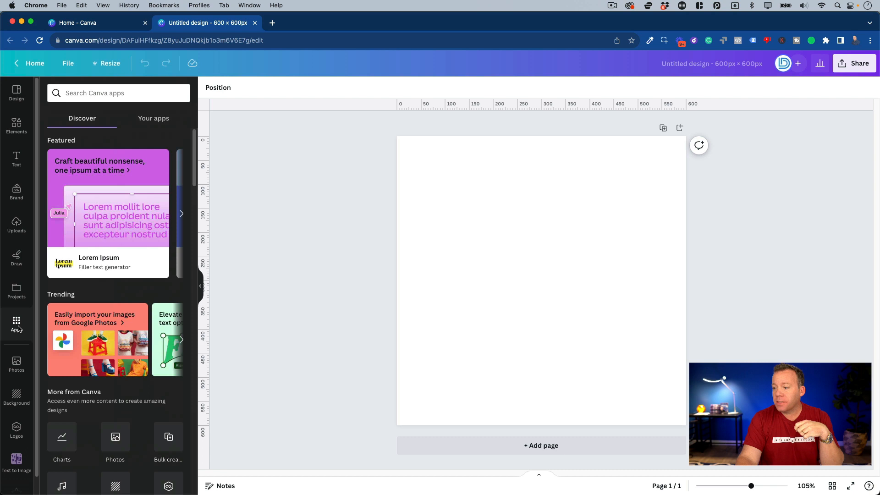
{"action": "left_click", "coordinate": [118, 93]}
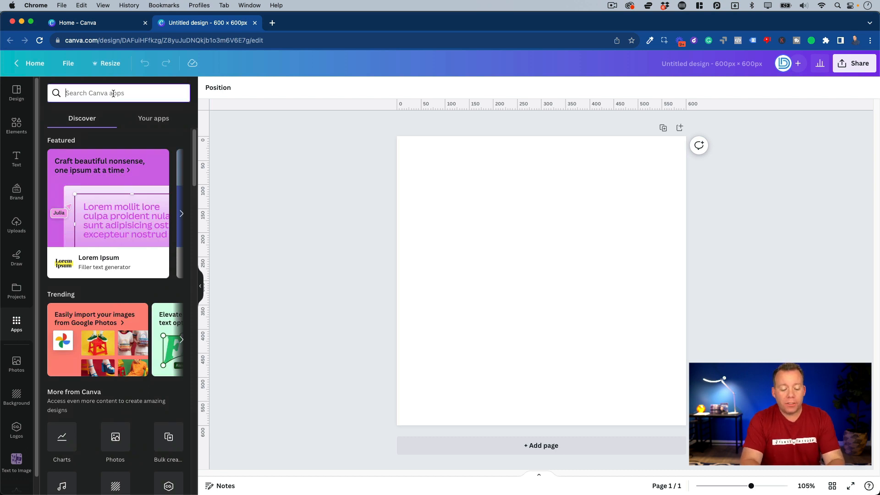
{"action": "type", "text": "text to iom"}
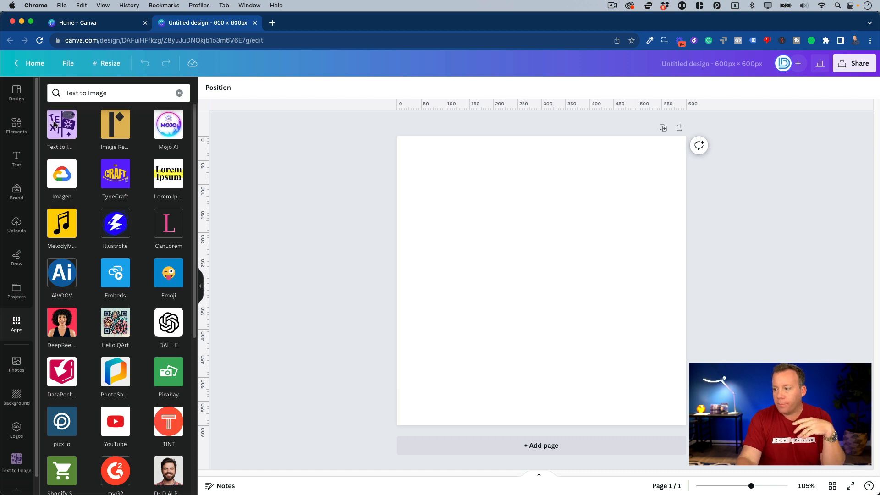
In the Text to Image app, generate images for 'rug white background stock photo'
{"action": "left_click", "coordinate": [62, 125]}
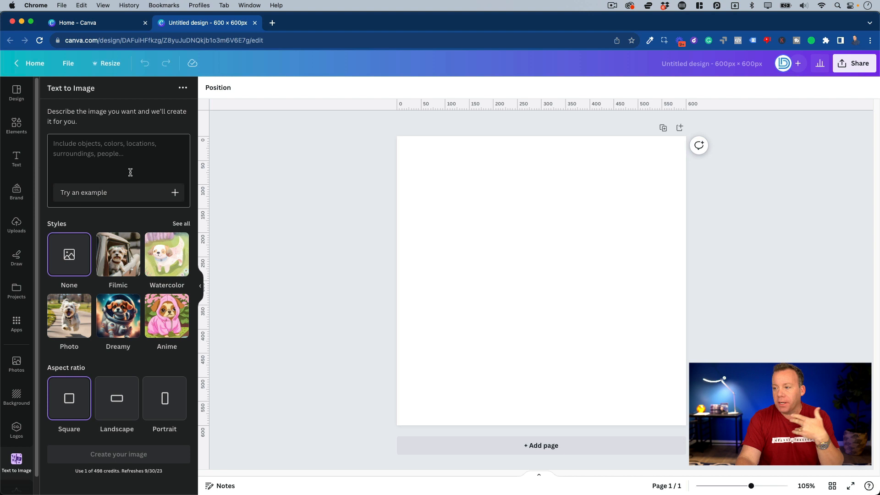
{"action": "left_click", "coordinate": [118, 454]}
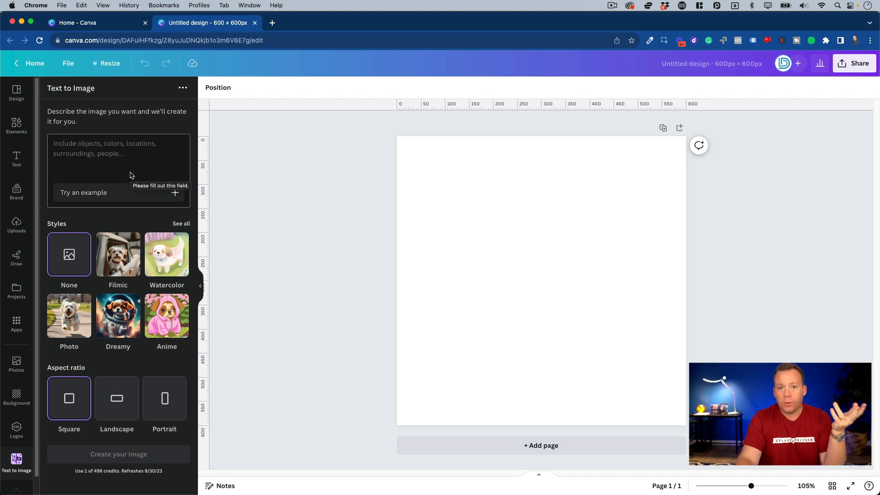
{"action": "mouse_move", "coordinate": [130, 167]}
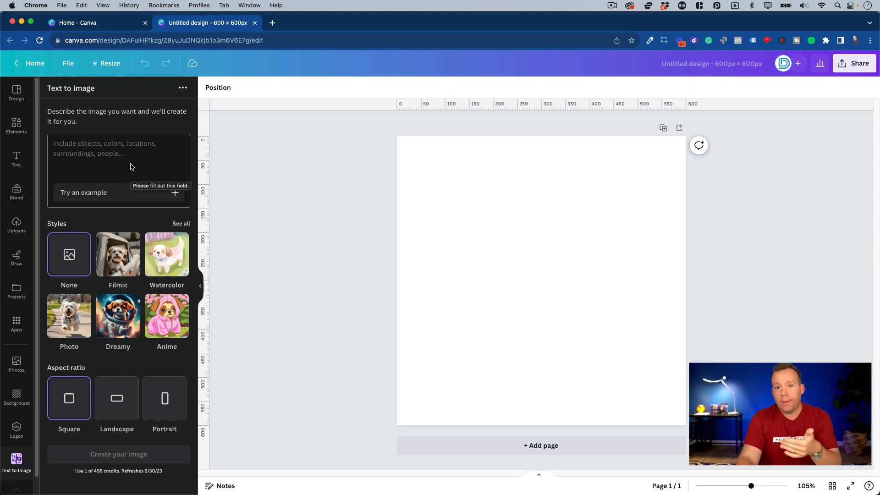
{"action": "left_click", "coordinate": [118, 149]}
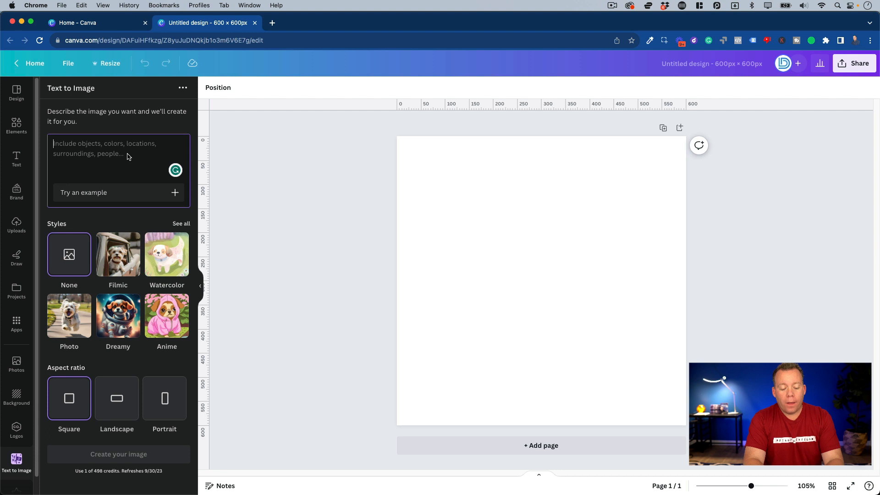
{"action": "type", "text": "rug"}
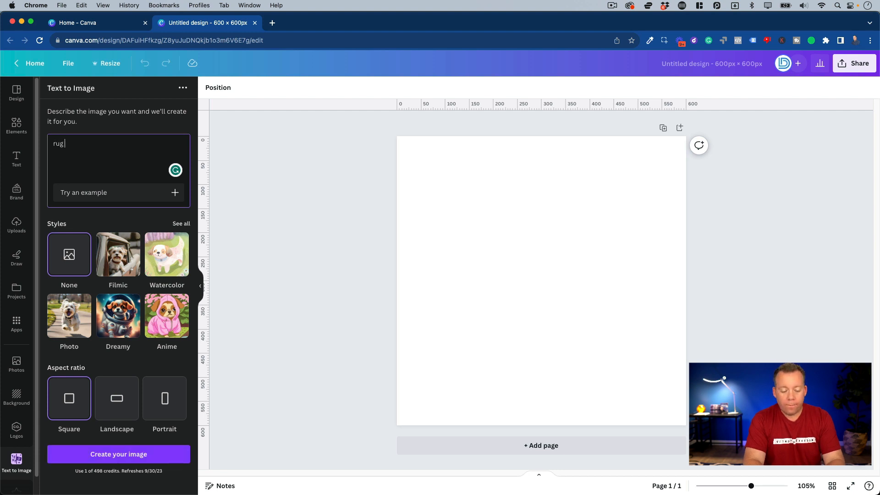
{"action": "type", "text": "white backg"}
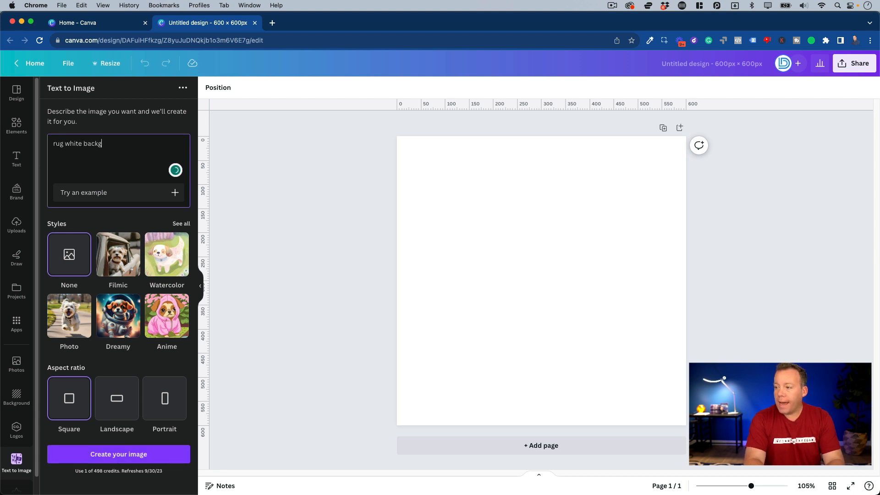
{"action": "type", "text": "round"}
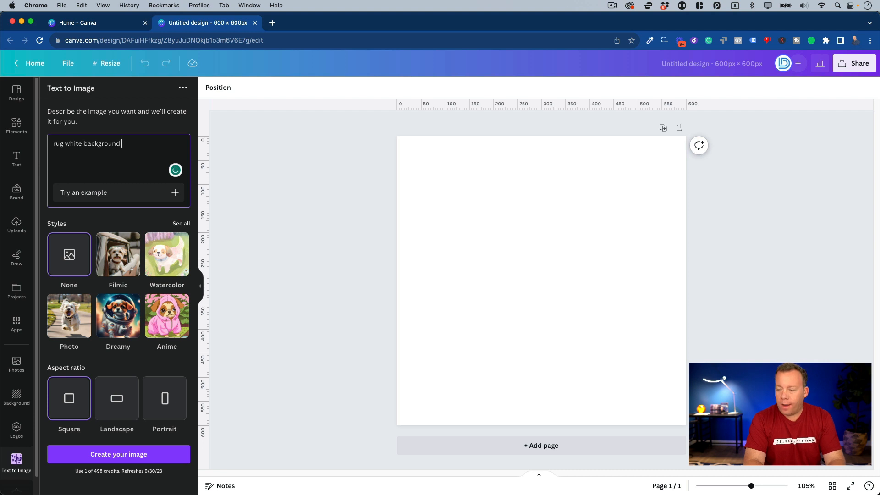
{"action": "type", "text": "s"}
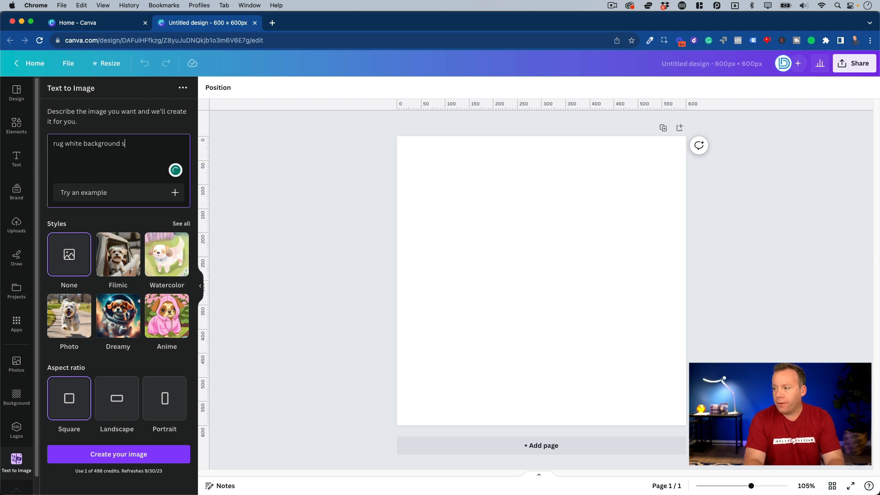
{"action": "type", "text": "tock photo"}
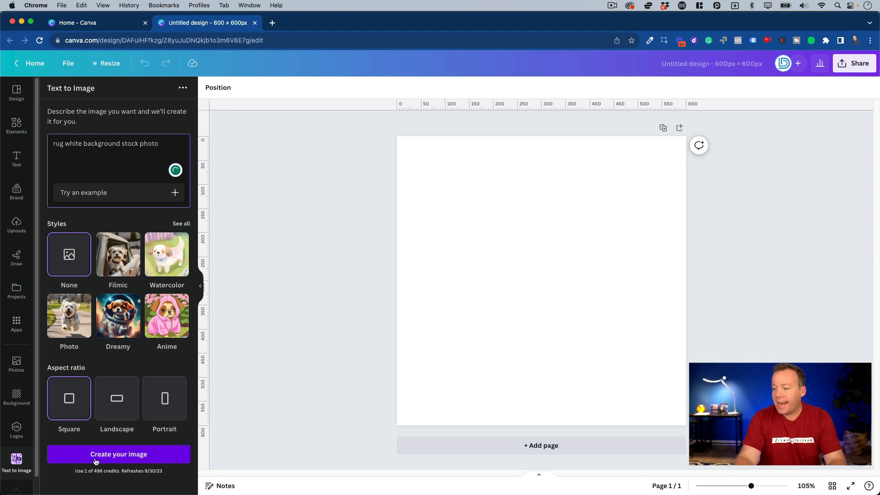
{"action": "left_click", "coordinate": [119, 454]}
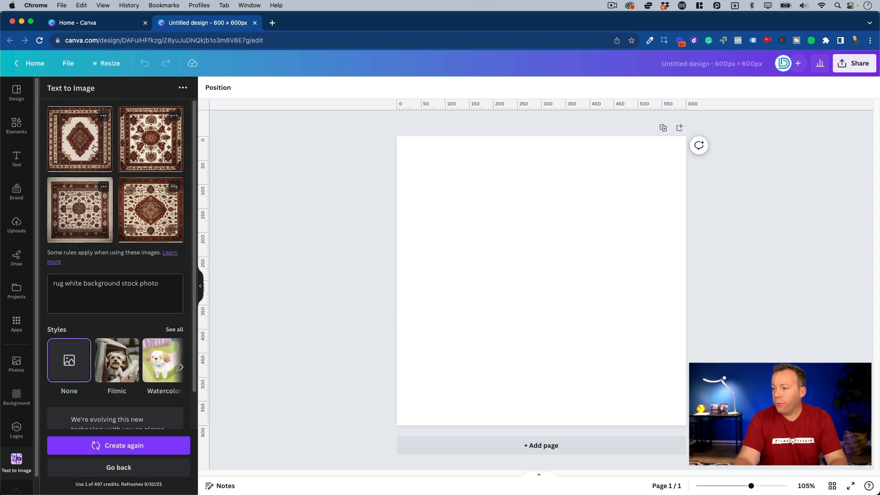
Add one generated ornate rug image to the blank page
{"action": "left_click", "coordinate": [79, 138]}
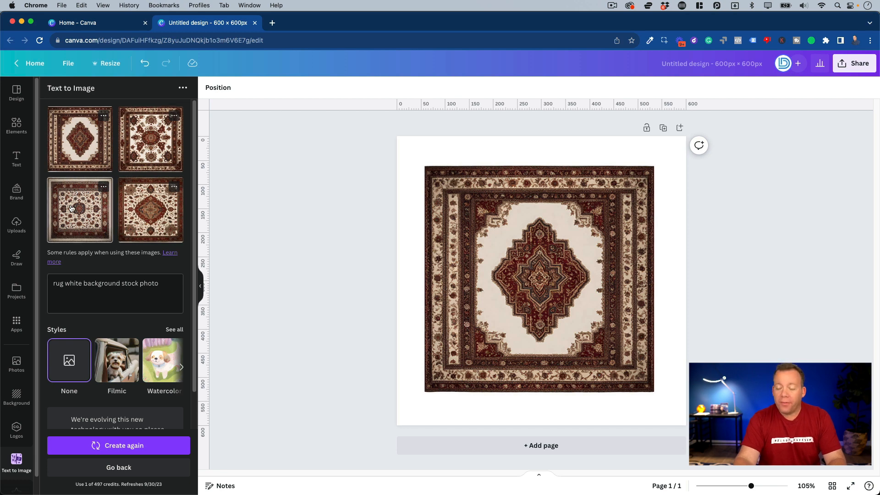
{"action": "mouse_move", "coordinate": [76, 270]}
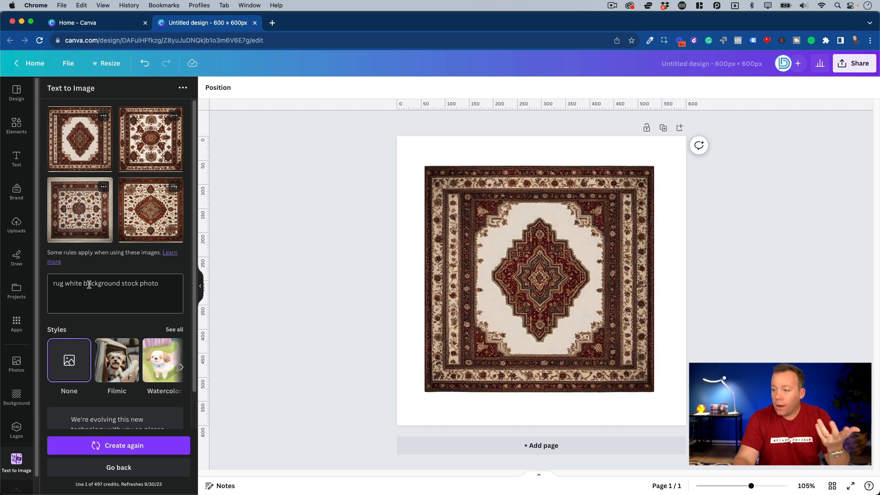
Regenerate with 'modern rug' prompt, place the beige geometric rug on page 2, and add page 3
{"action": "left_click", "coordinate": [116, 294]}
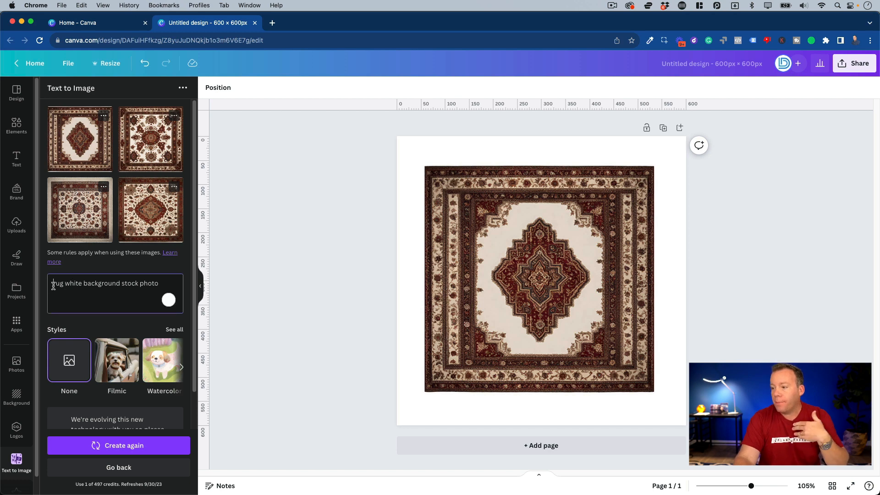
{"action": "type", "text": "modern"}
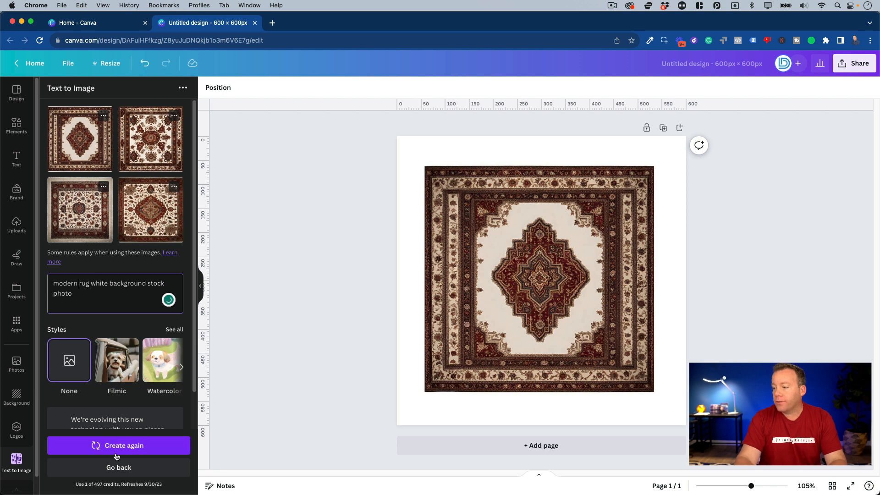
{"action": "left_click", "coordinate": [119, 445]}
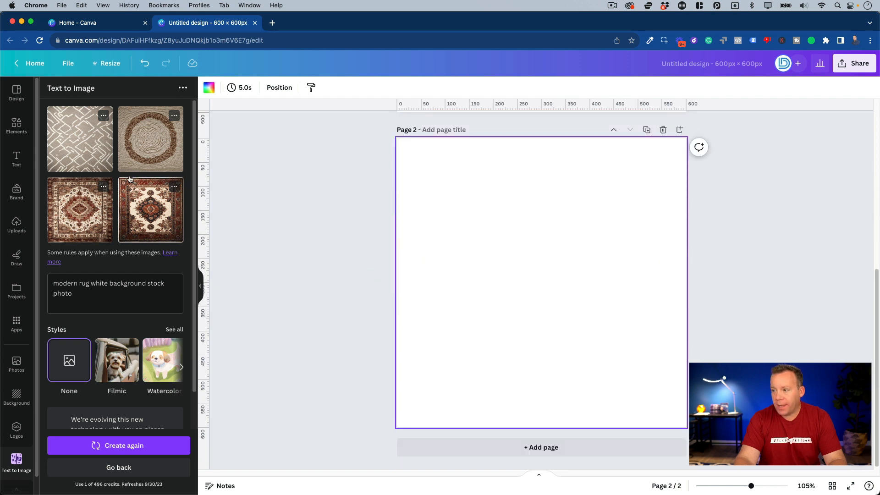
{"action": "left_click", "coordinate": [150, 140]}
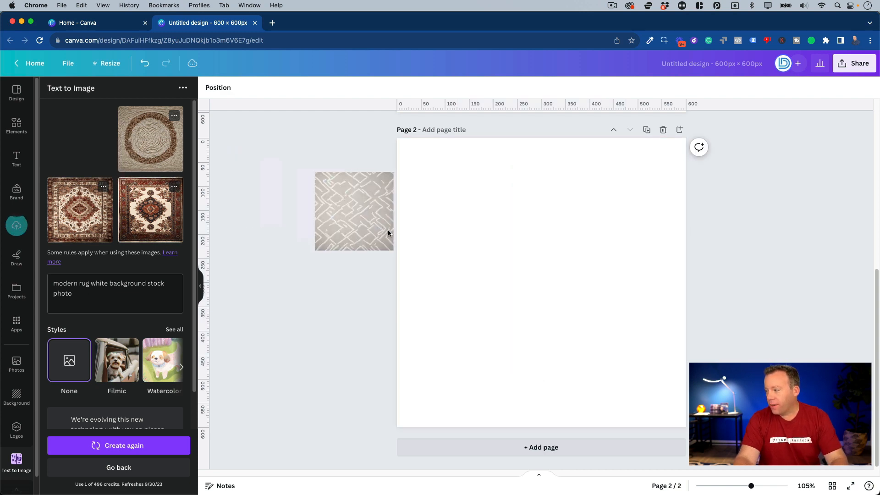
{"action": "left_click", "coordinate": [354, 211]}
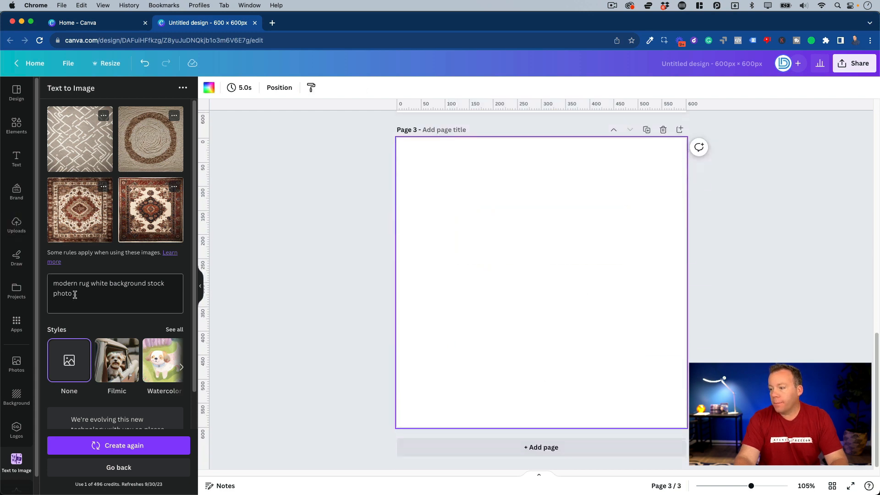
Regenerate with 'blue modern rug' prompt, add a page, and place the blue maze rug on page 5
{"action": "left_click", "coordinate": [118, 445]}
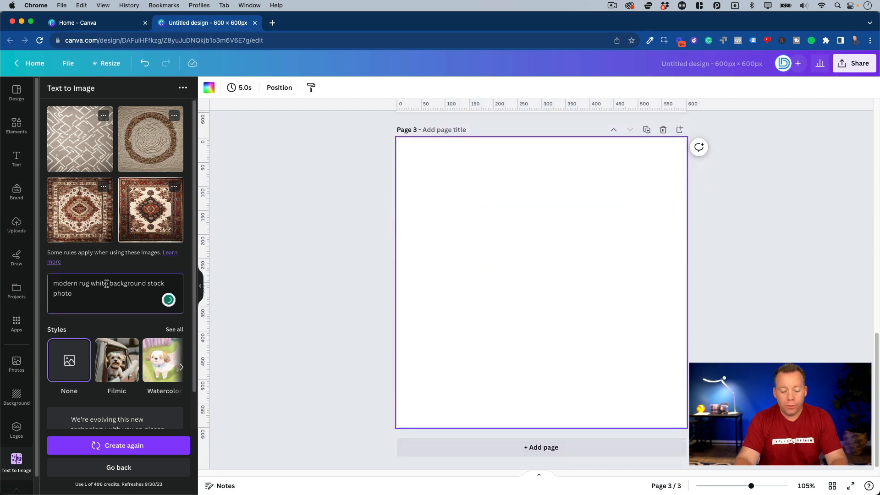
{"action": "type", "text": "blue"}
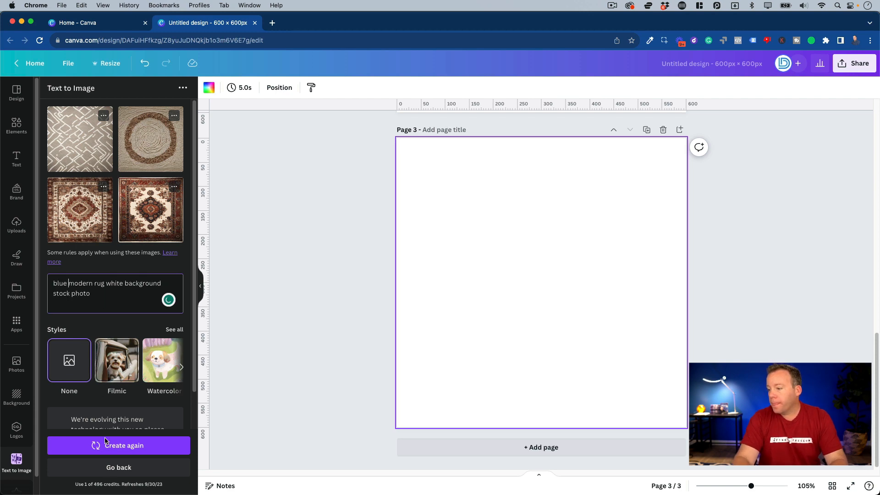
{"action": "left_click", "coordinate": [118, 445]}
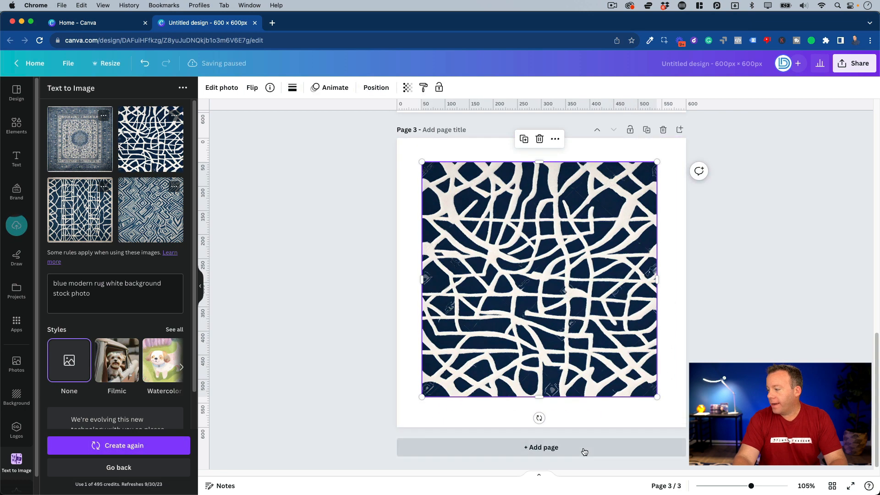
{"action": "left_click", "coordinate": [541, 447]}
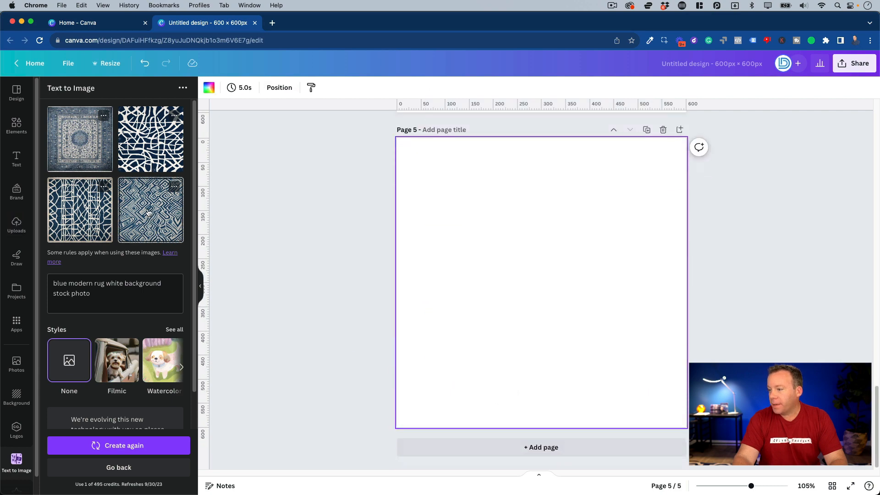
{"action": "mouse_move", "coordinate": [451, 186]}
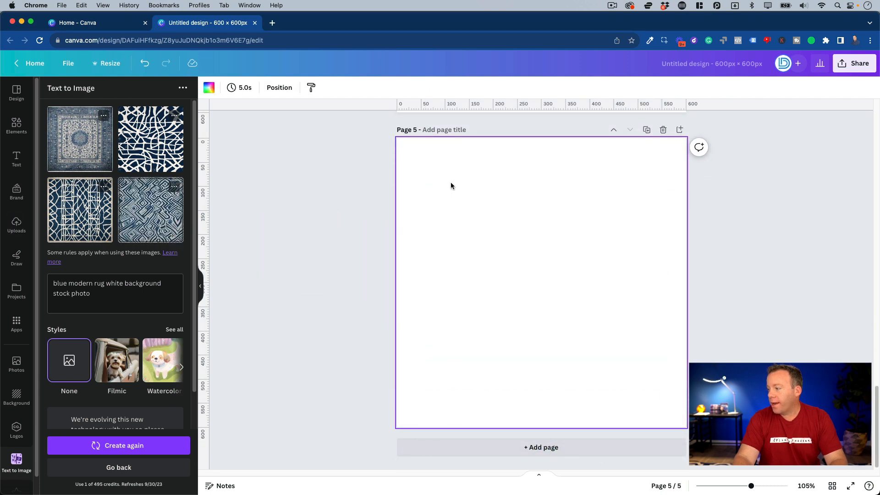
{"action": "left_click", "coordinate": [150, 209]}
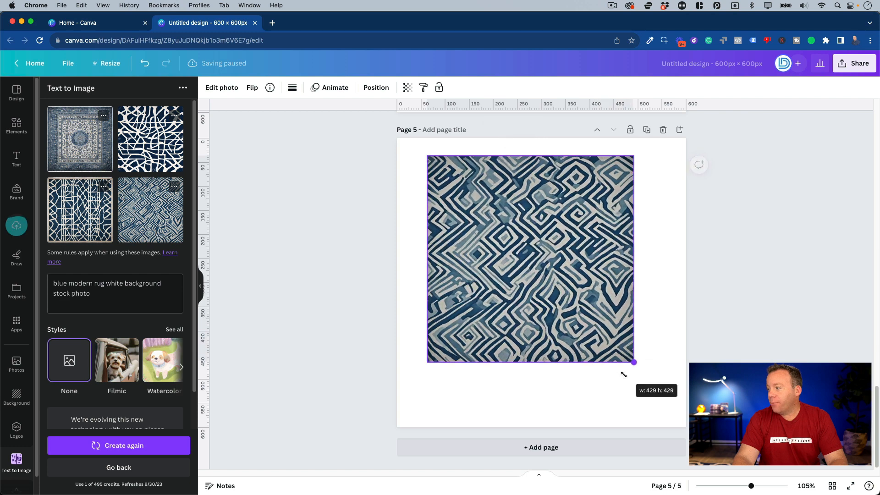